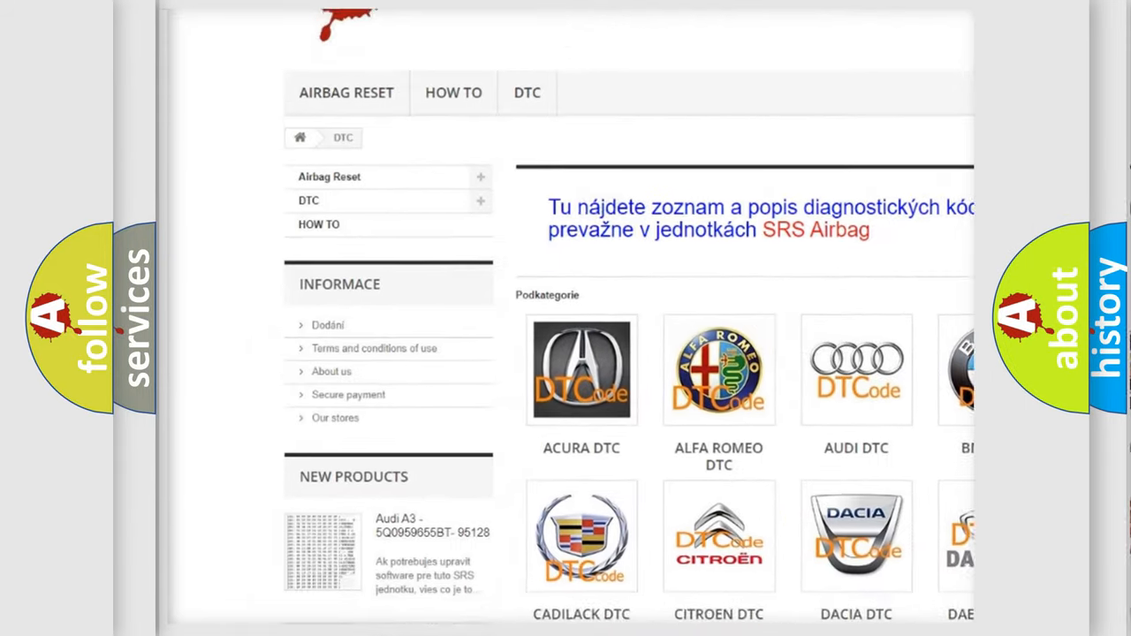
pyautogui.scroll(-3)
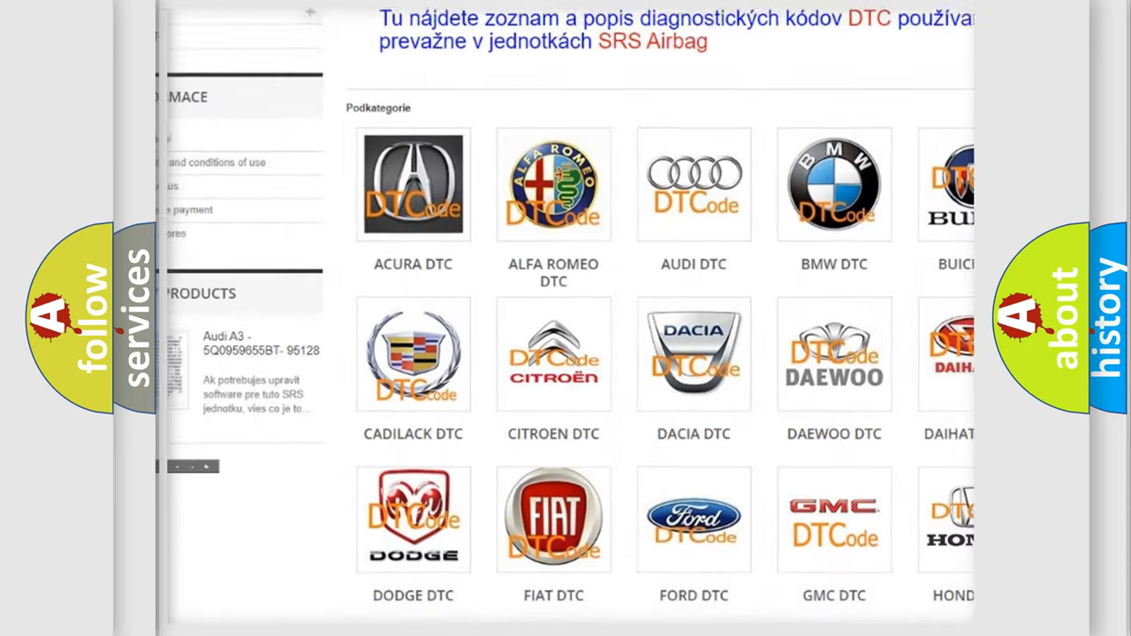
pyautogui.scroll(-3)
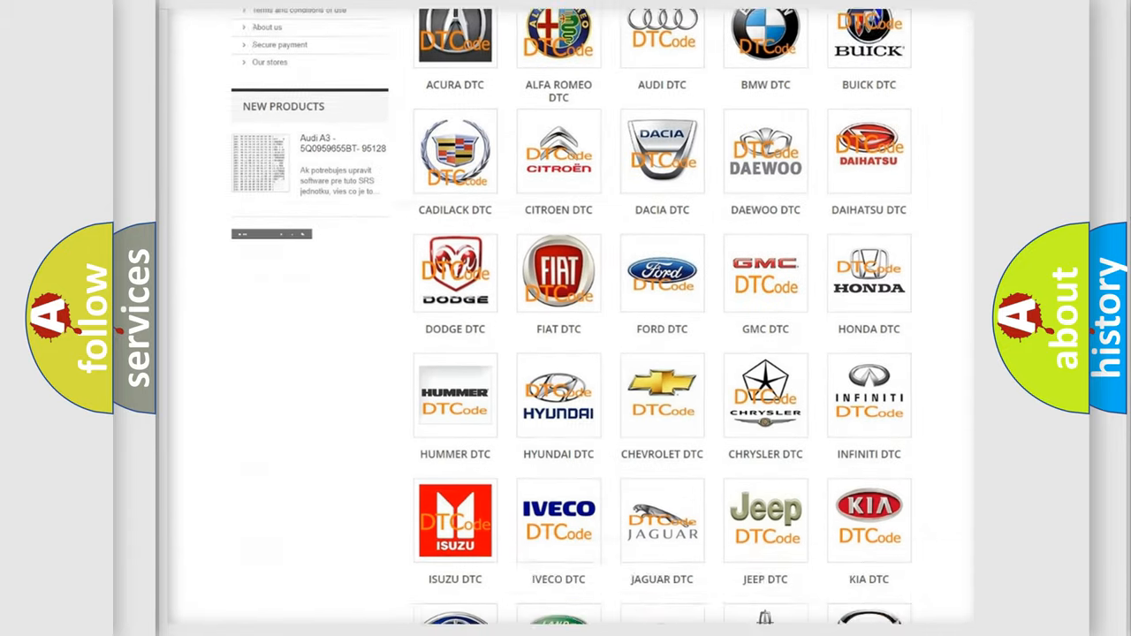
pyautogui.scroll(-3)
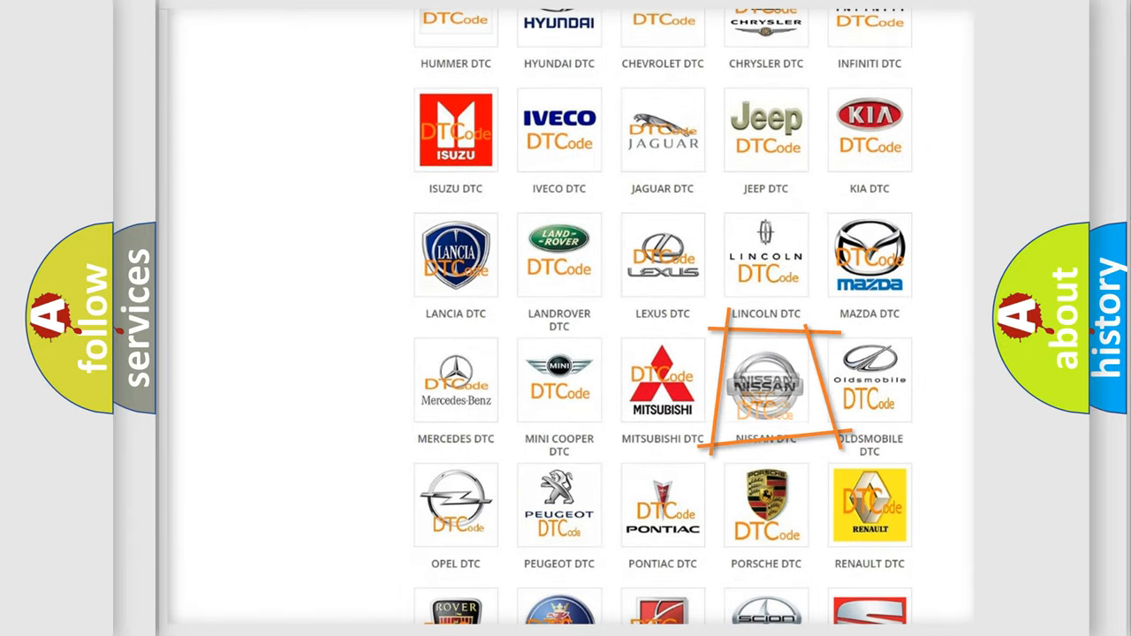